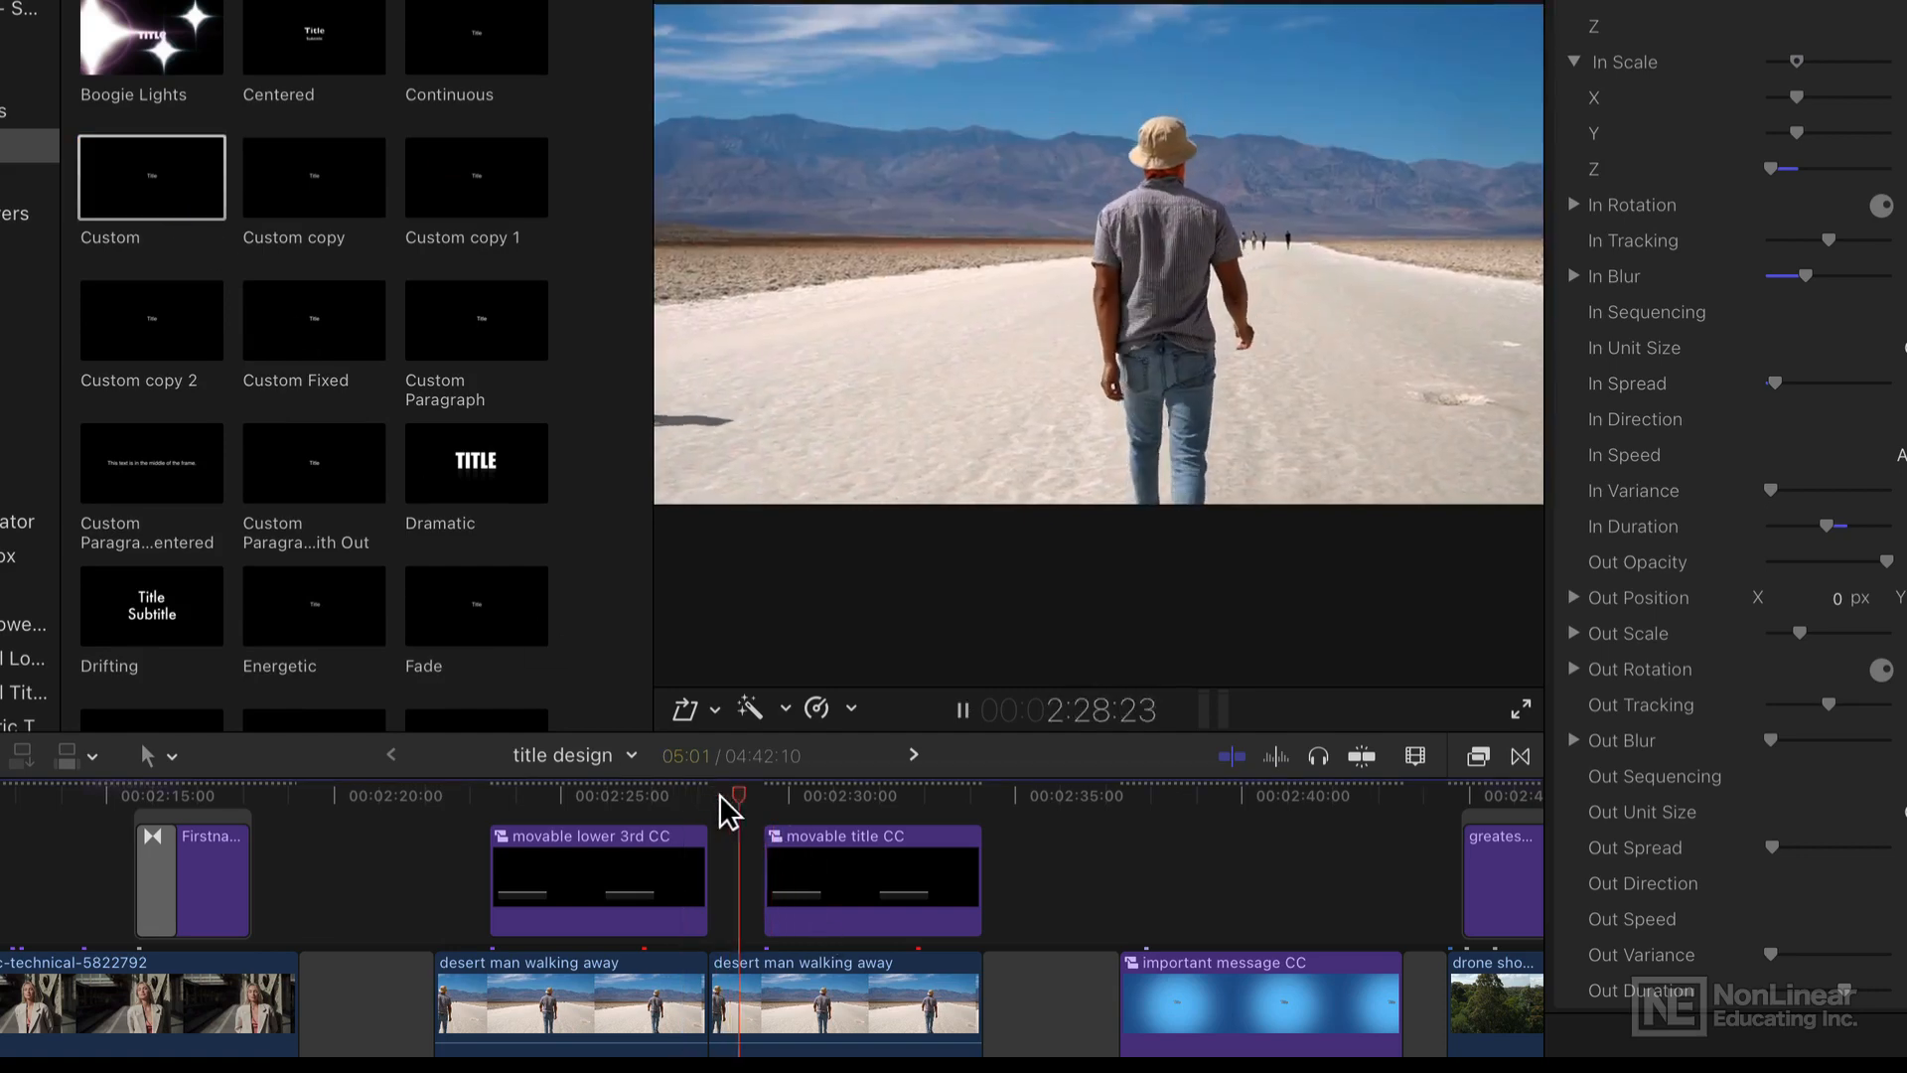
Step: Play through the title examples in the timeline up to the Welcome title
click(831, 794)
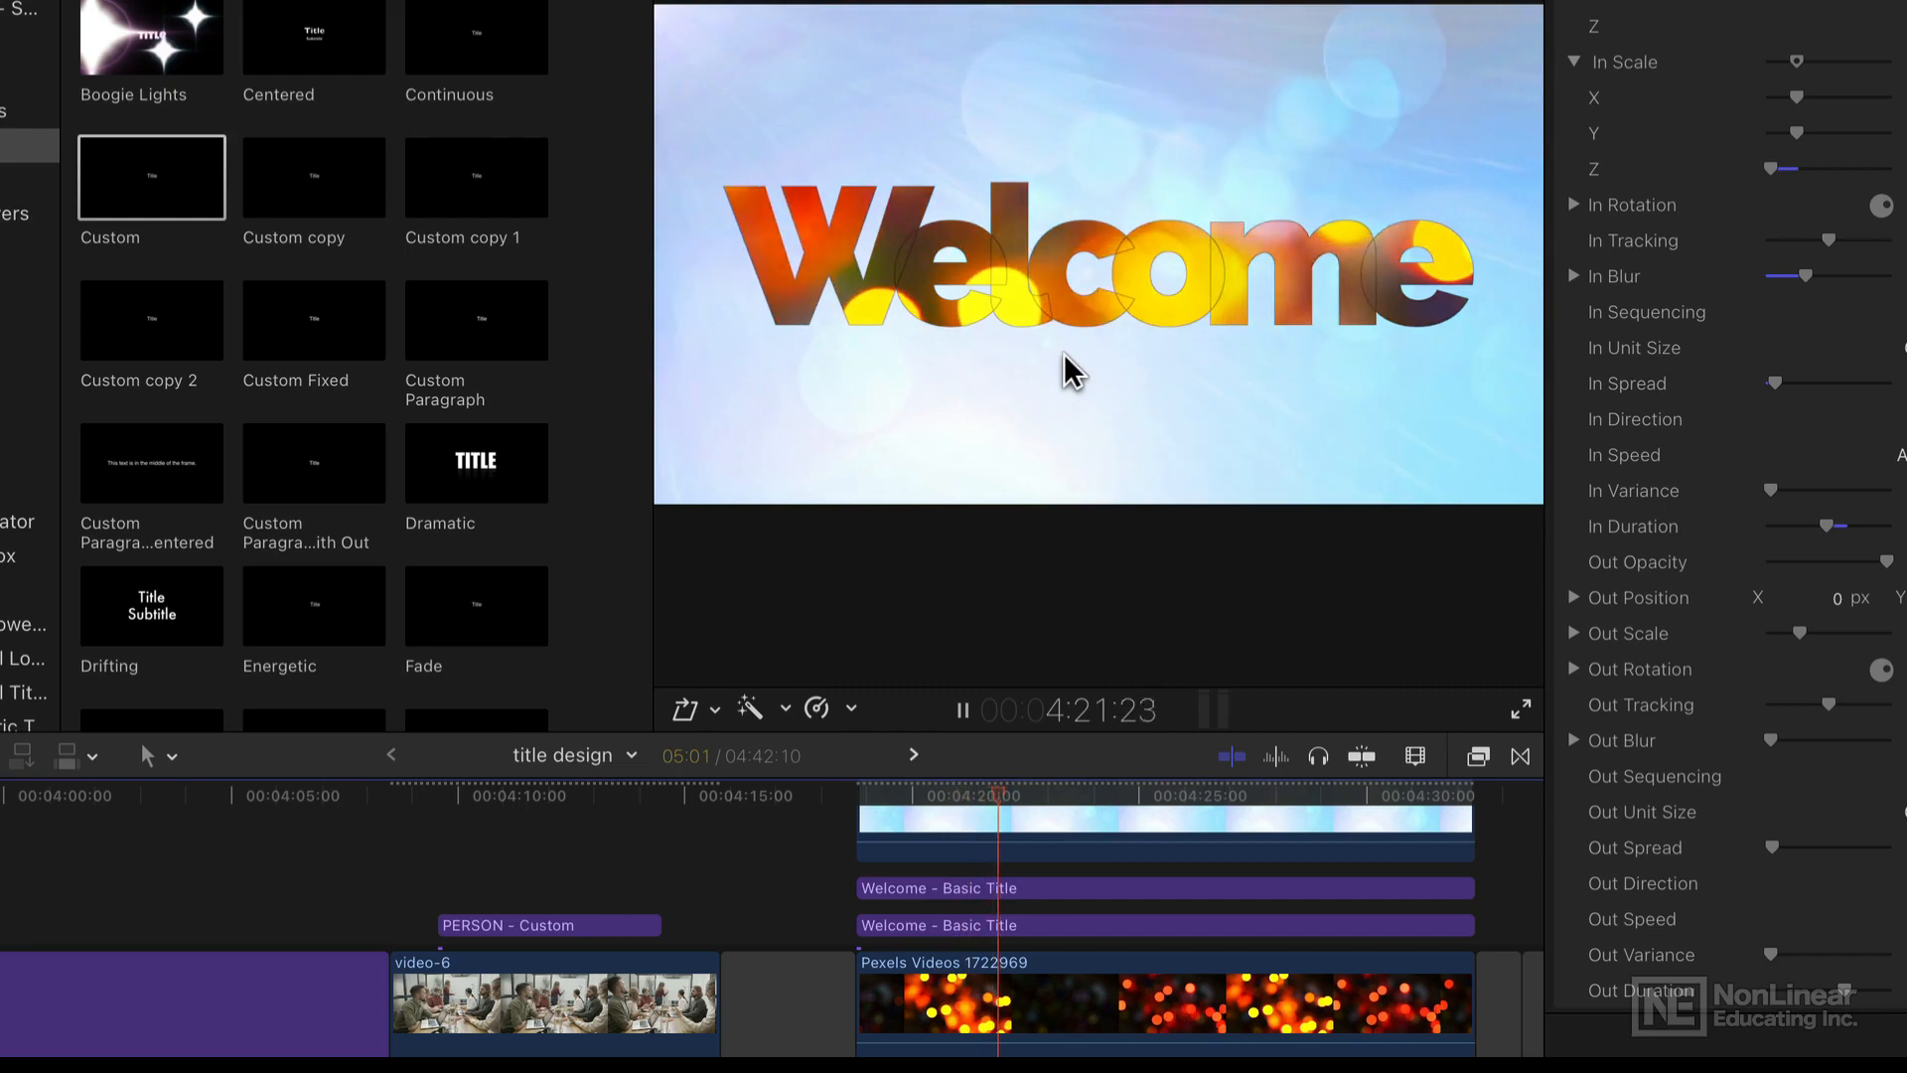
Step: Play the PERSON lower-third title twice, stopping with the full title on screen
click(444, 795)
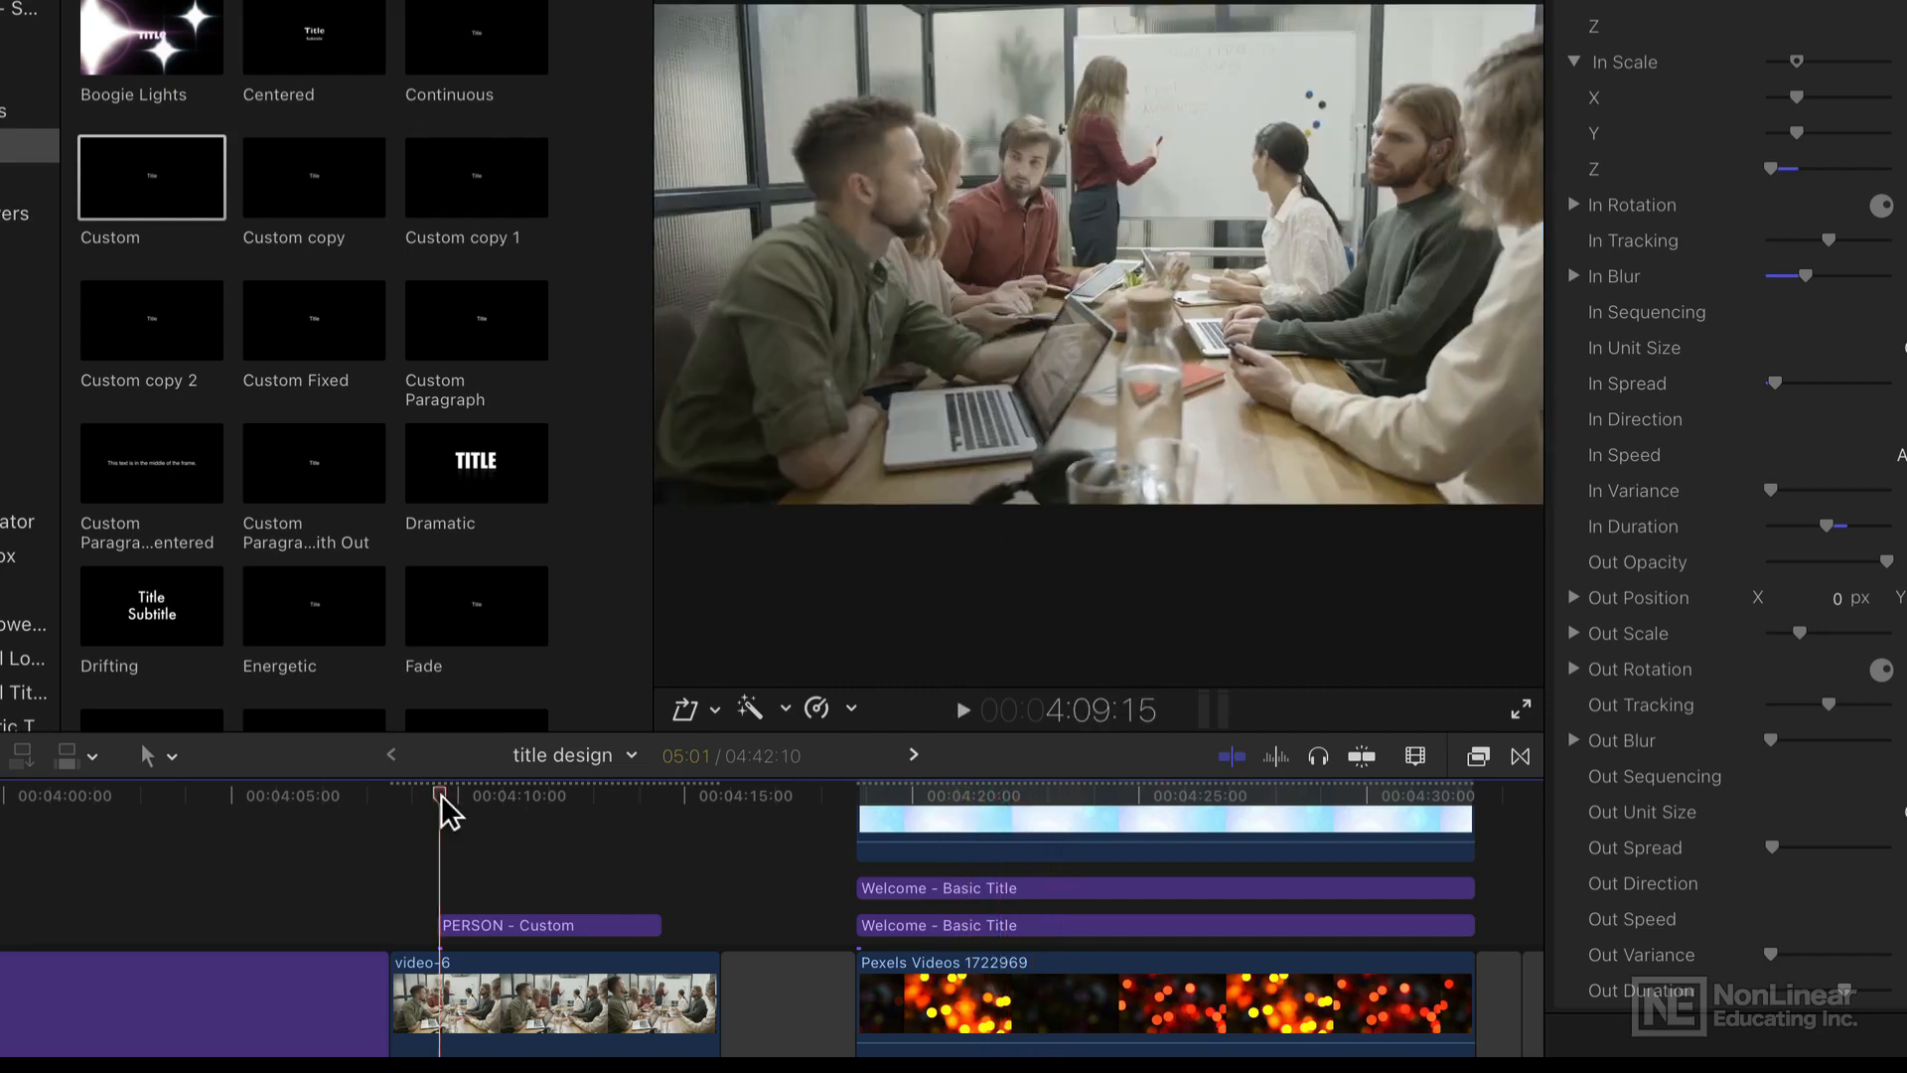
click(962, 711)
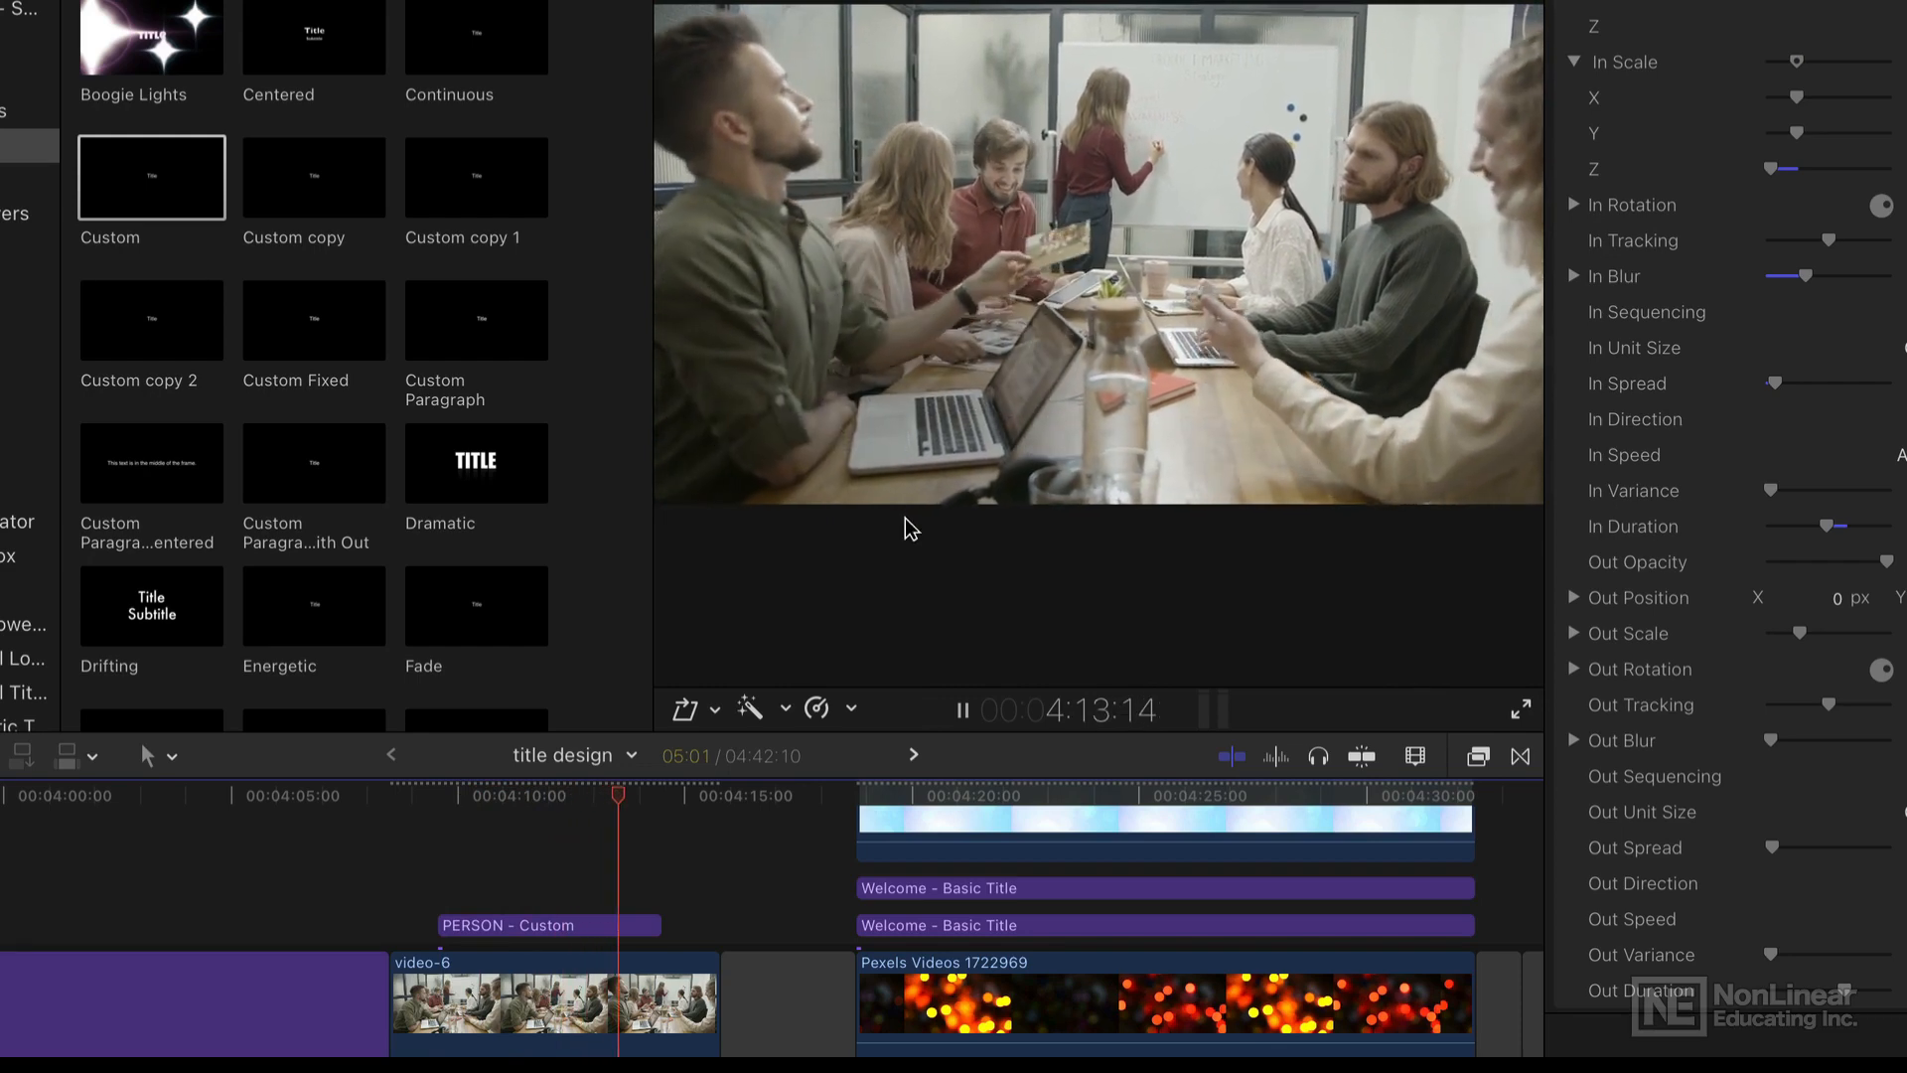
click(486, 797)
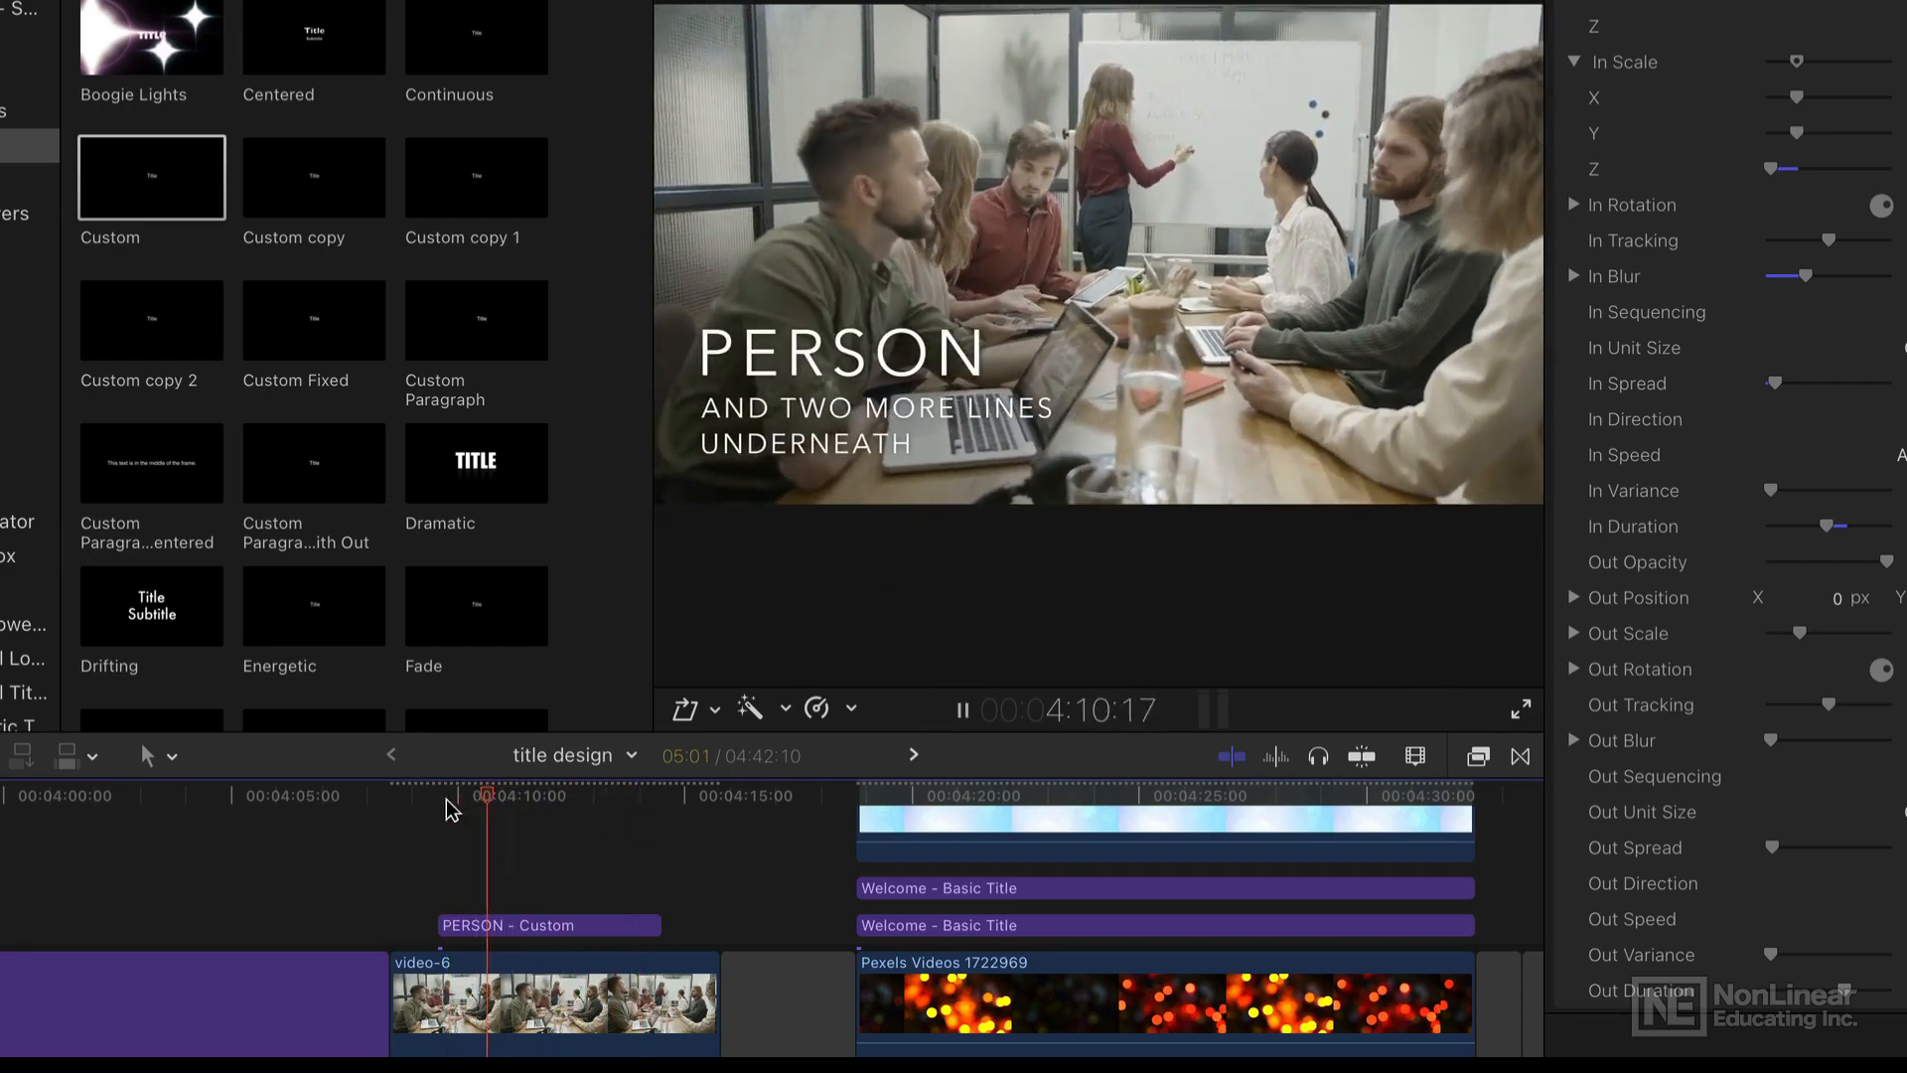
click(962, 712)
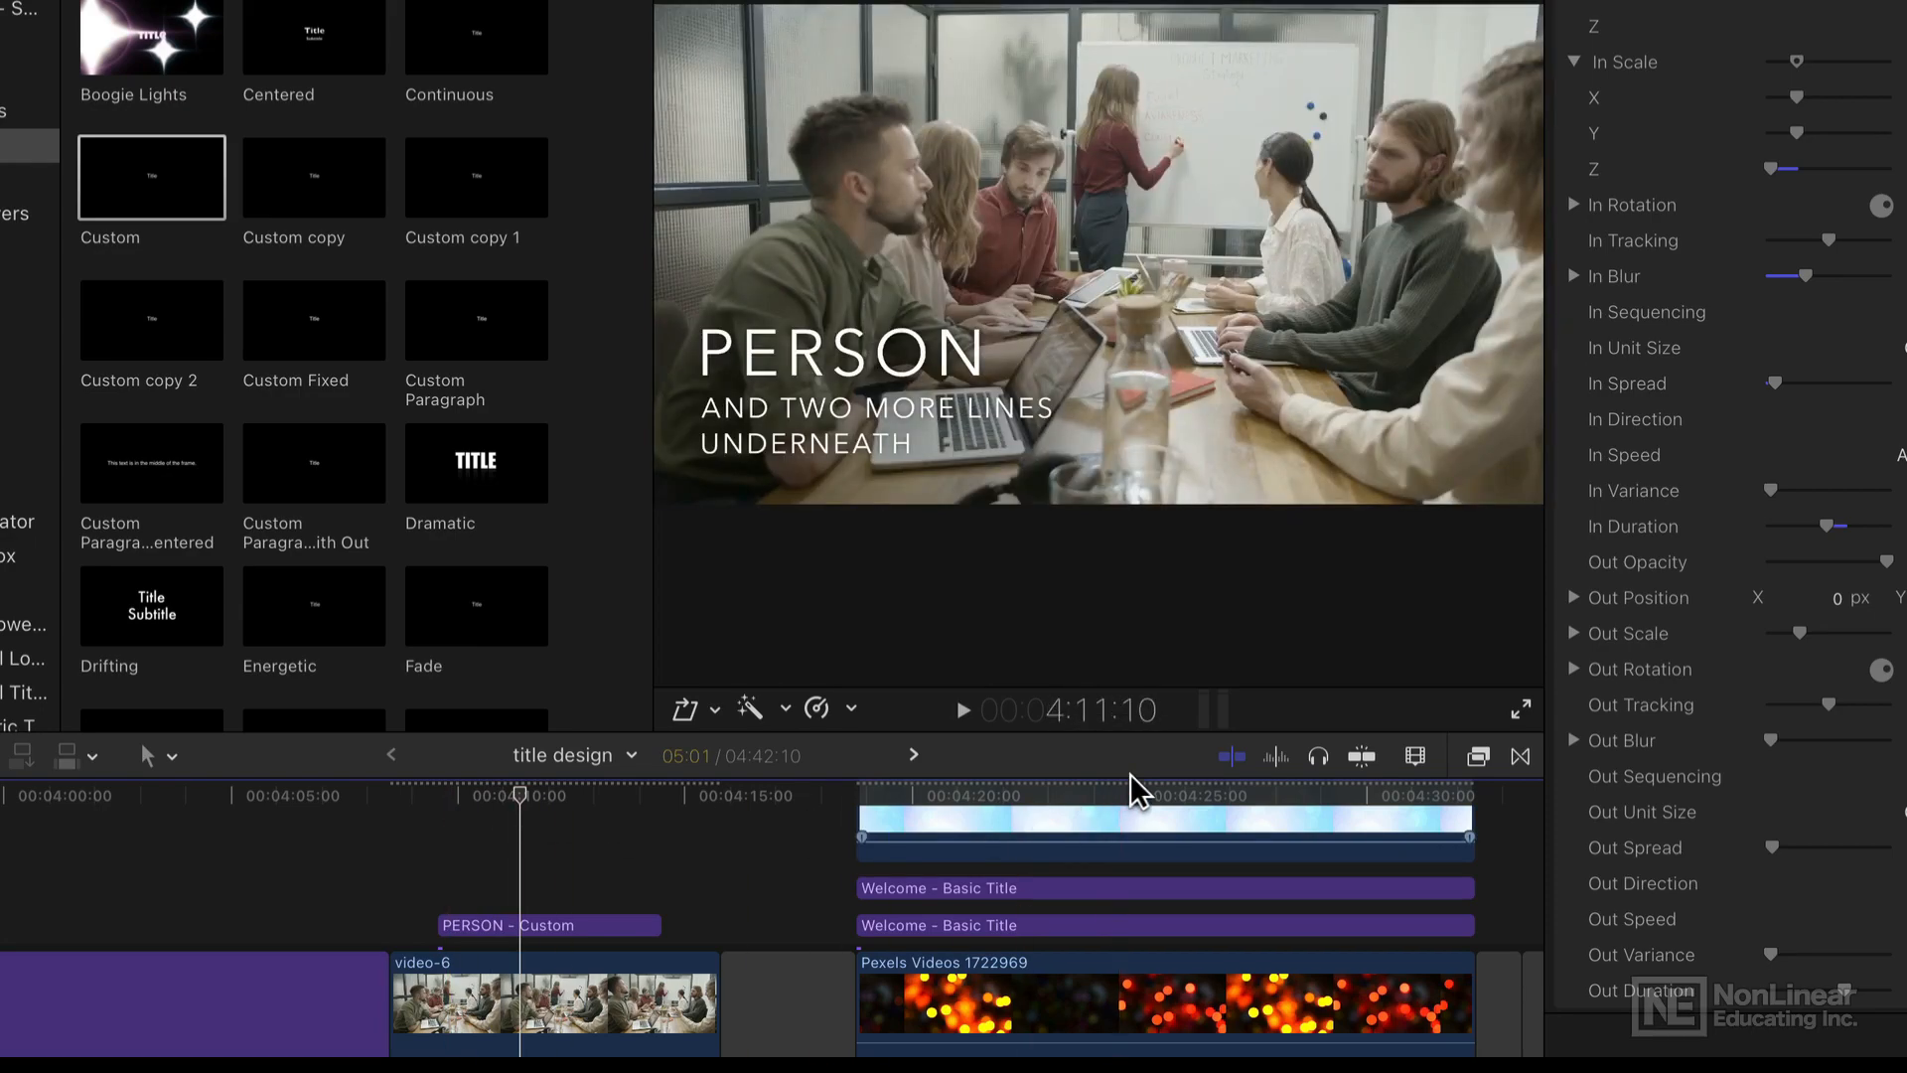
Step: Select the Welcome title clip to show its build-in and build-out parameters
click(1180, 796)
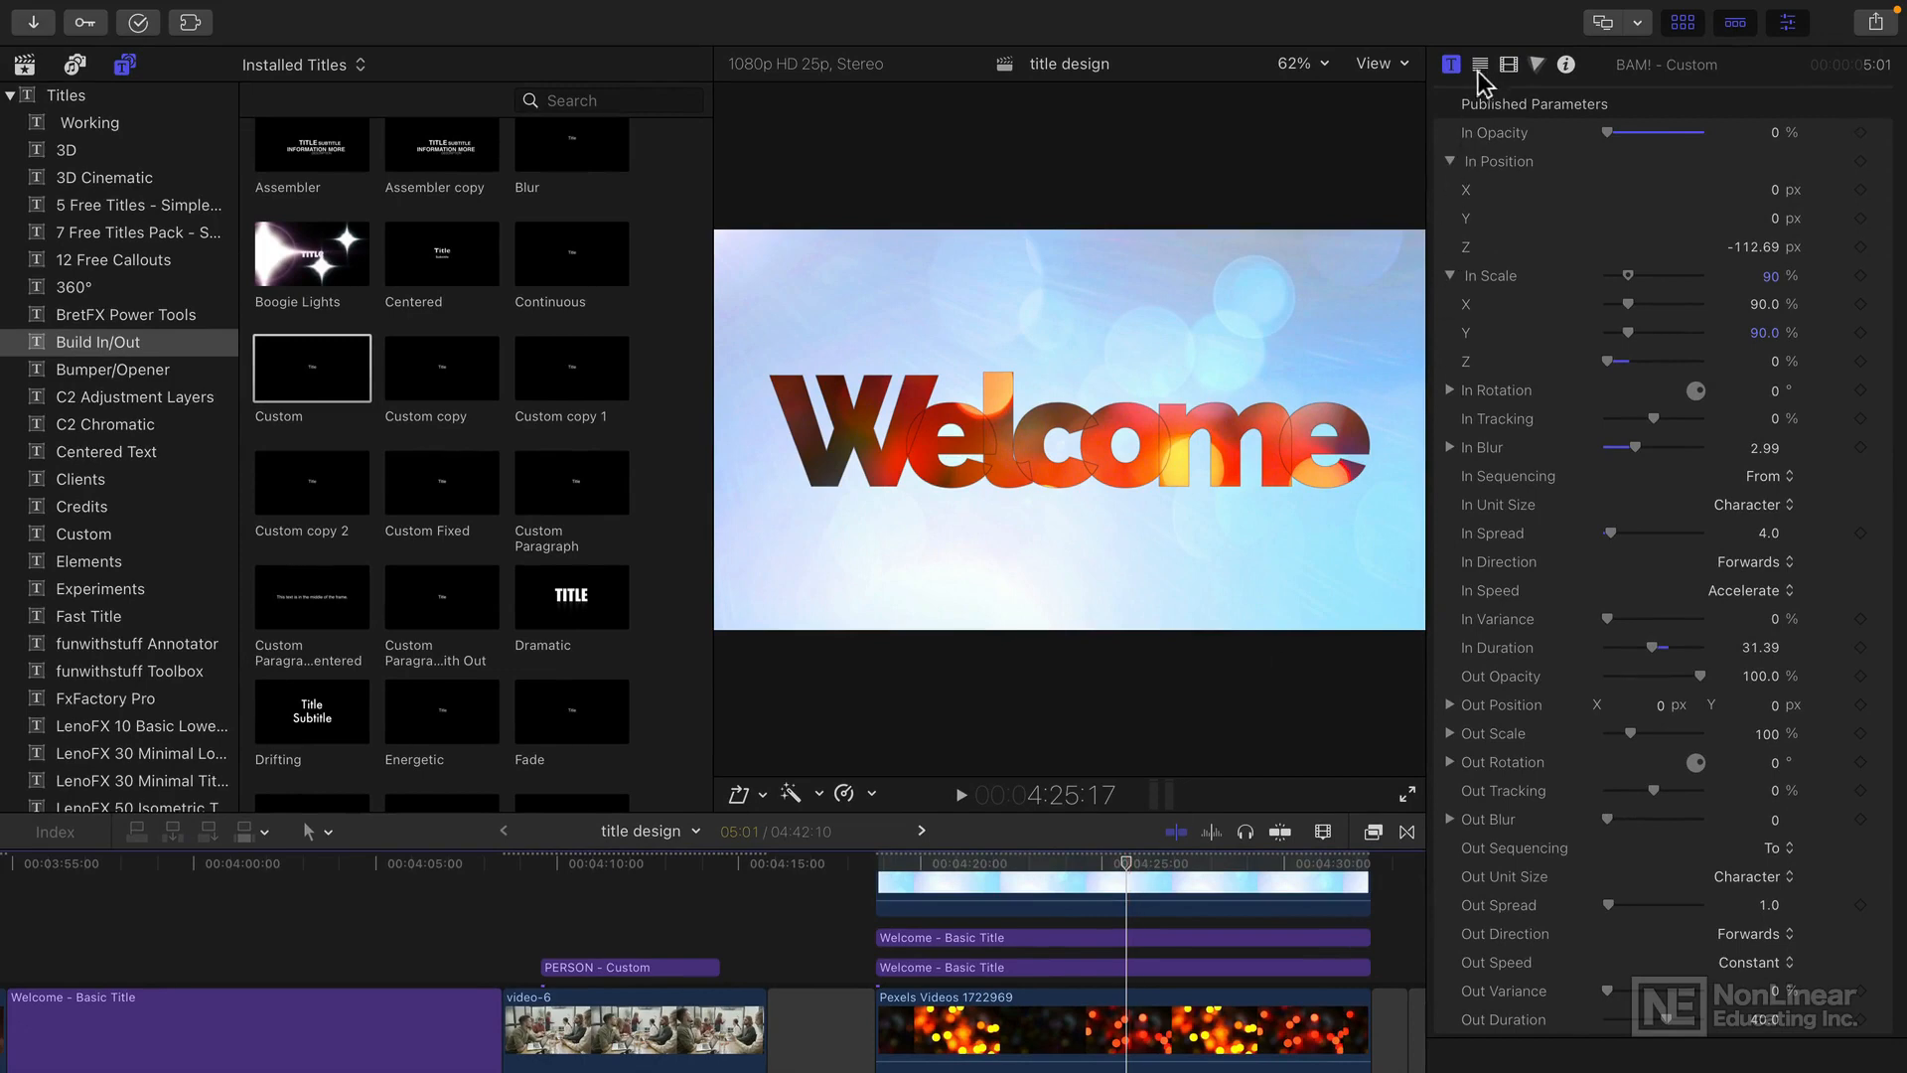
Step: Review the Welcome title's text, video and title animation settings in the inspector
click(1478, 63)
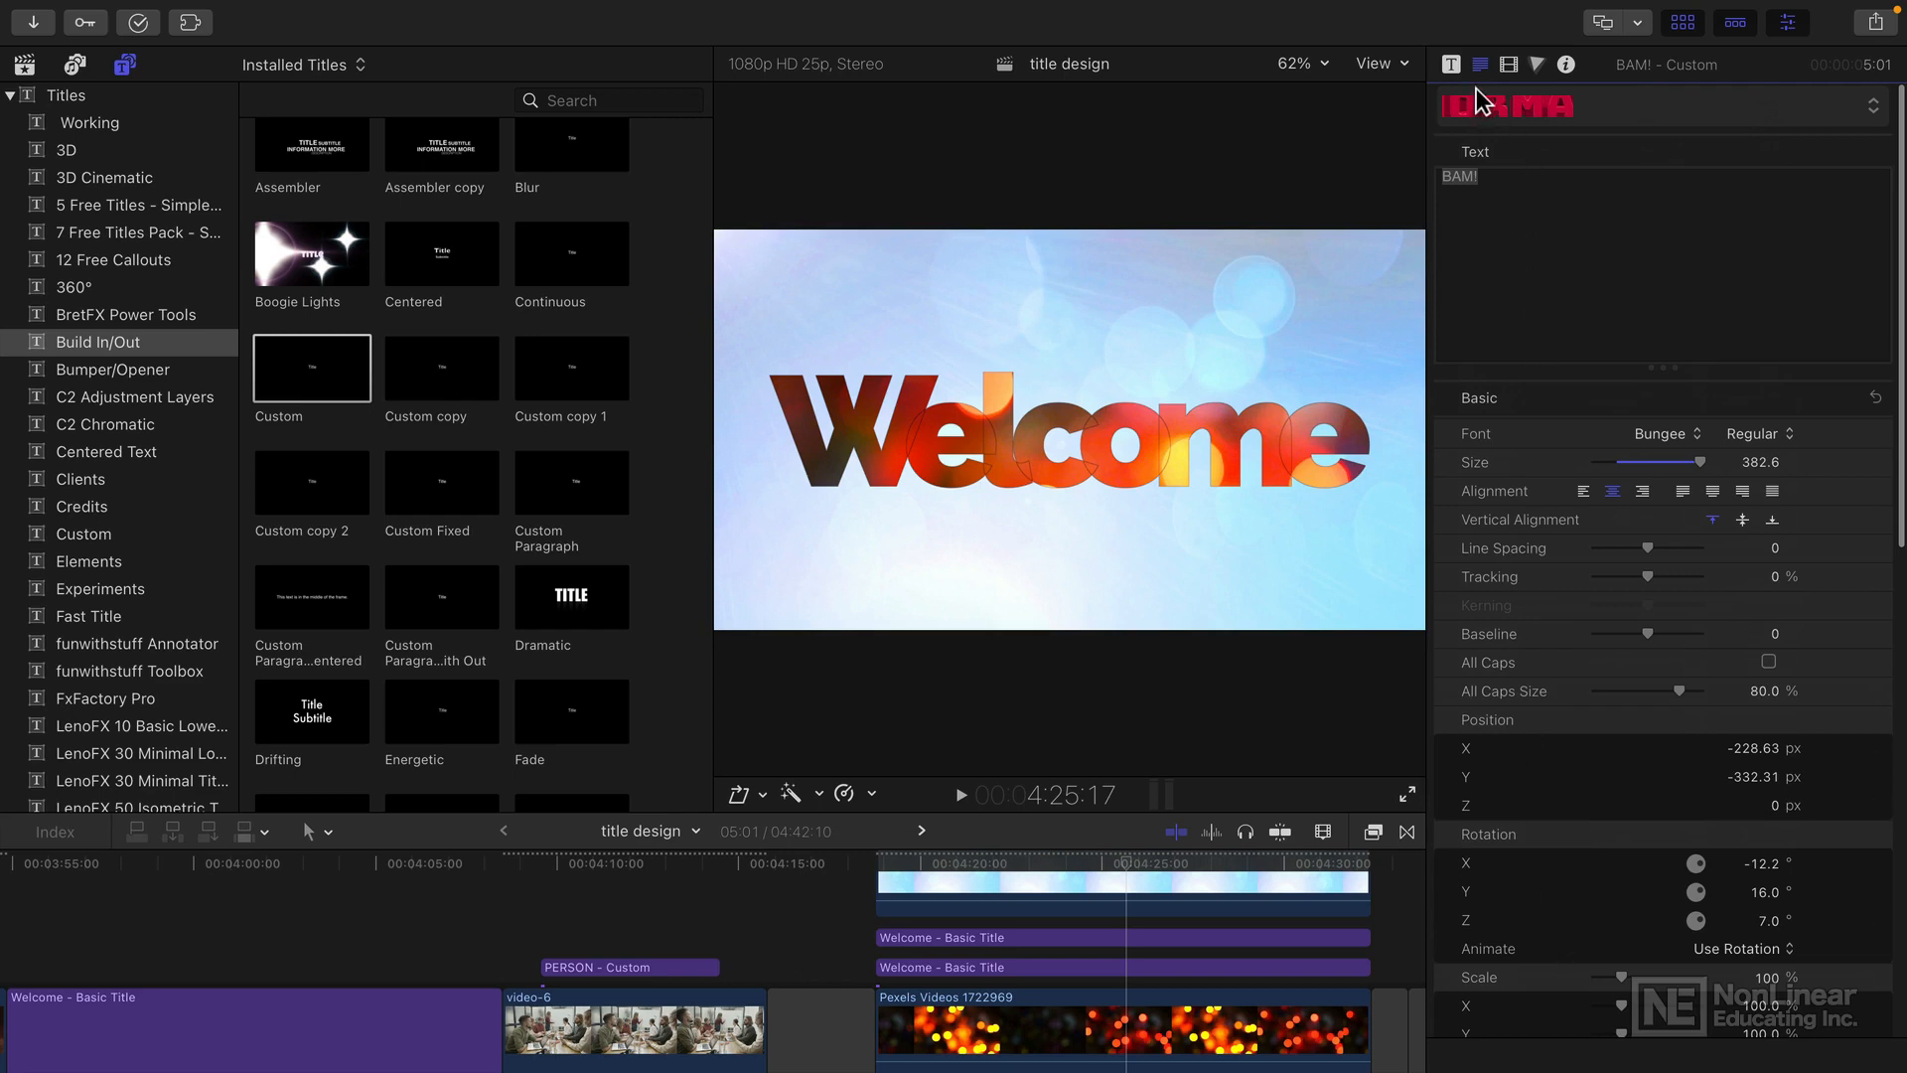
click(1480, 63)
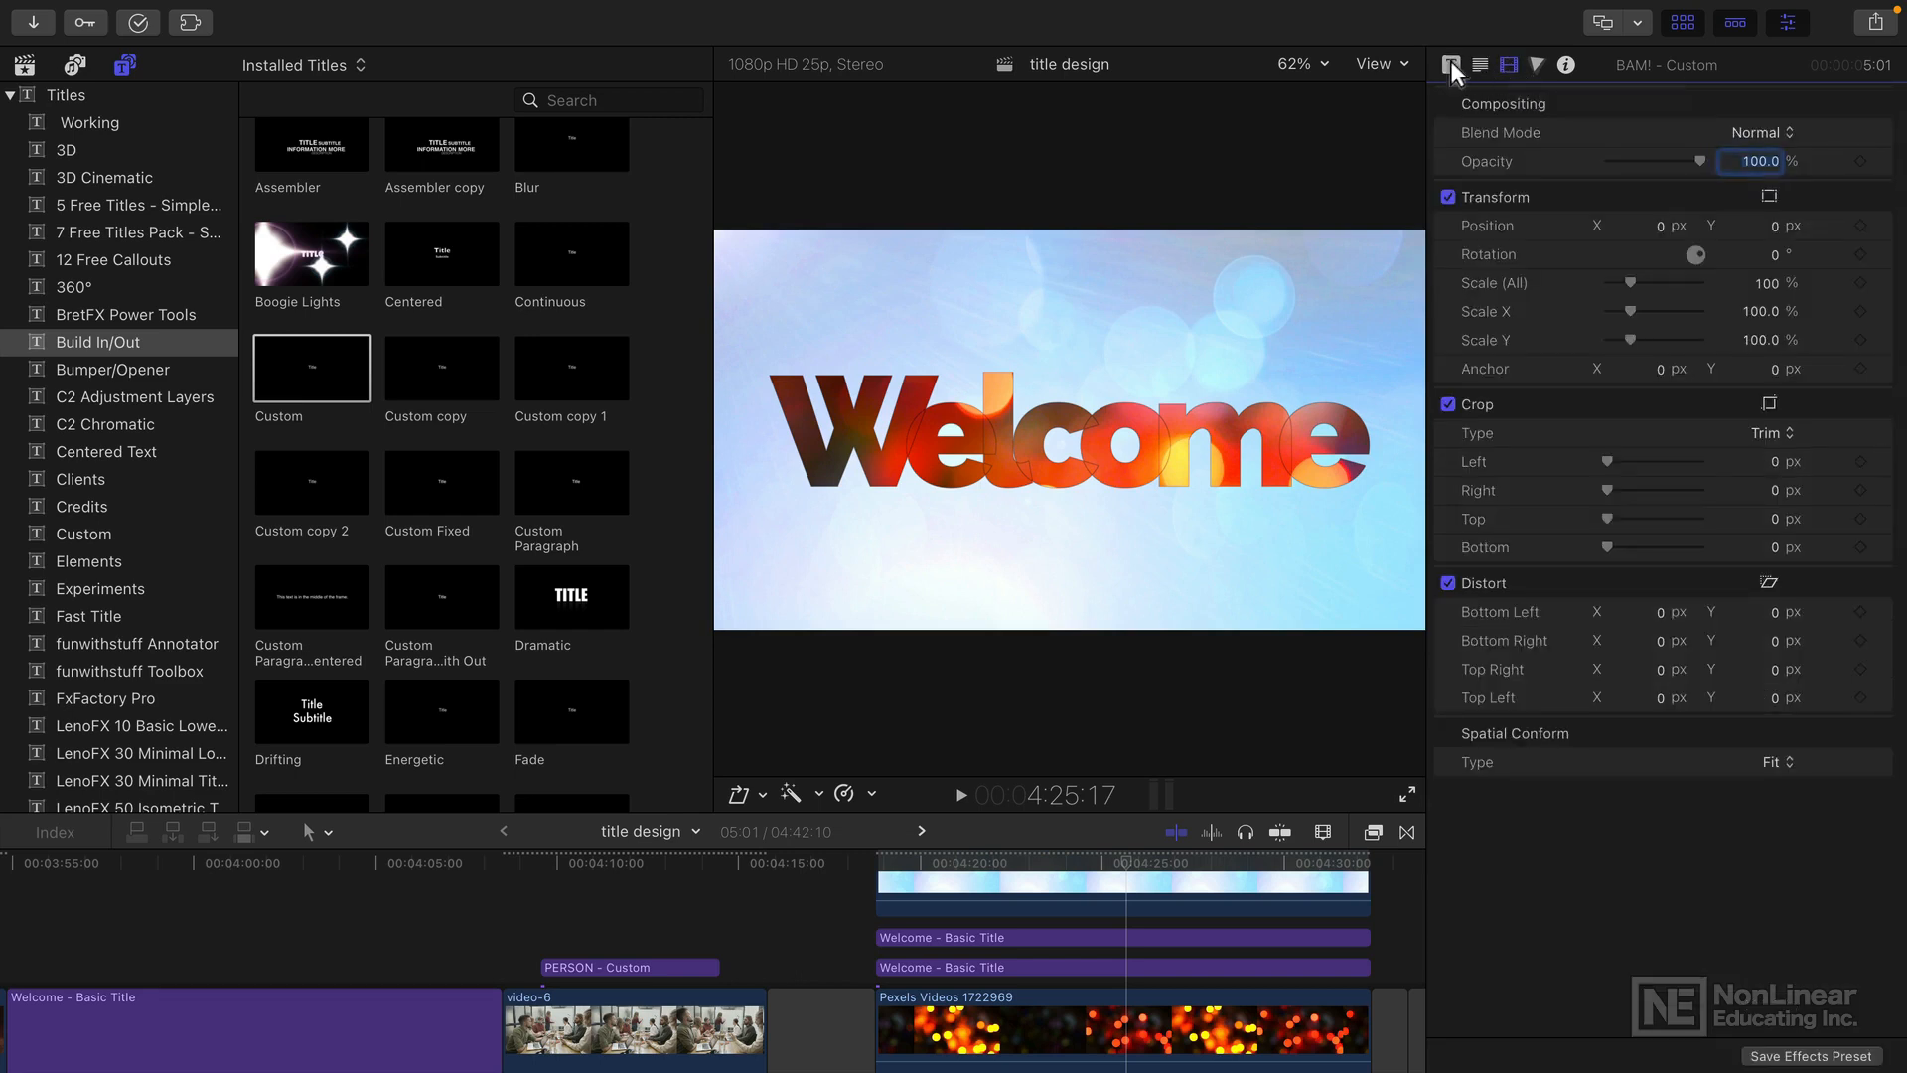
click(1480, 63)
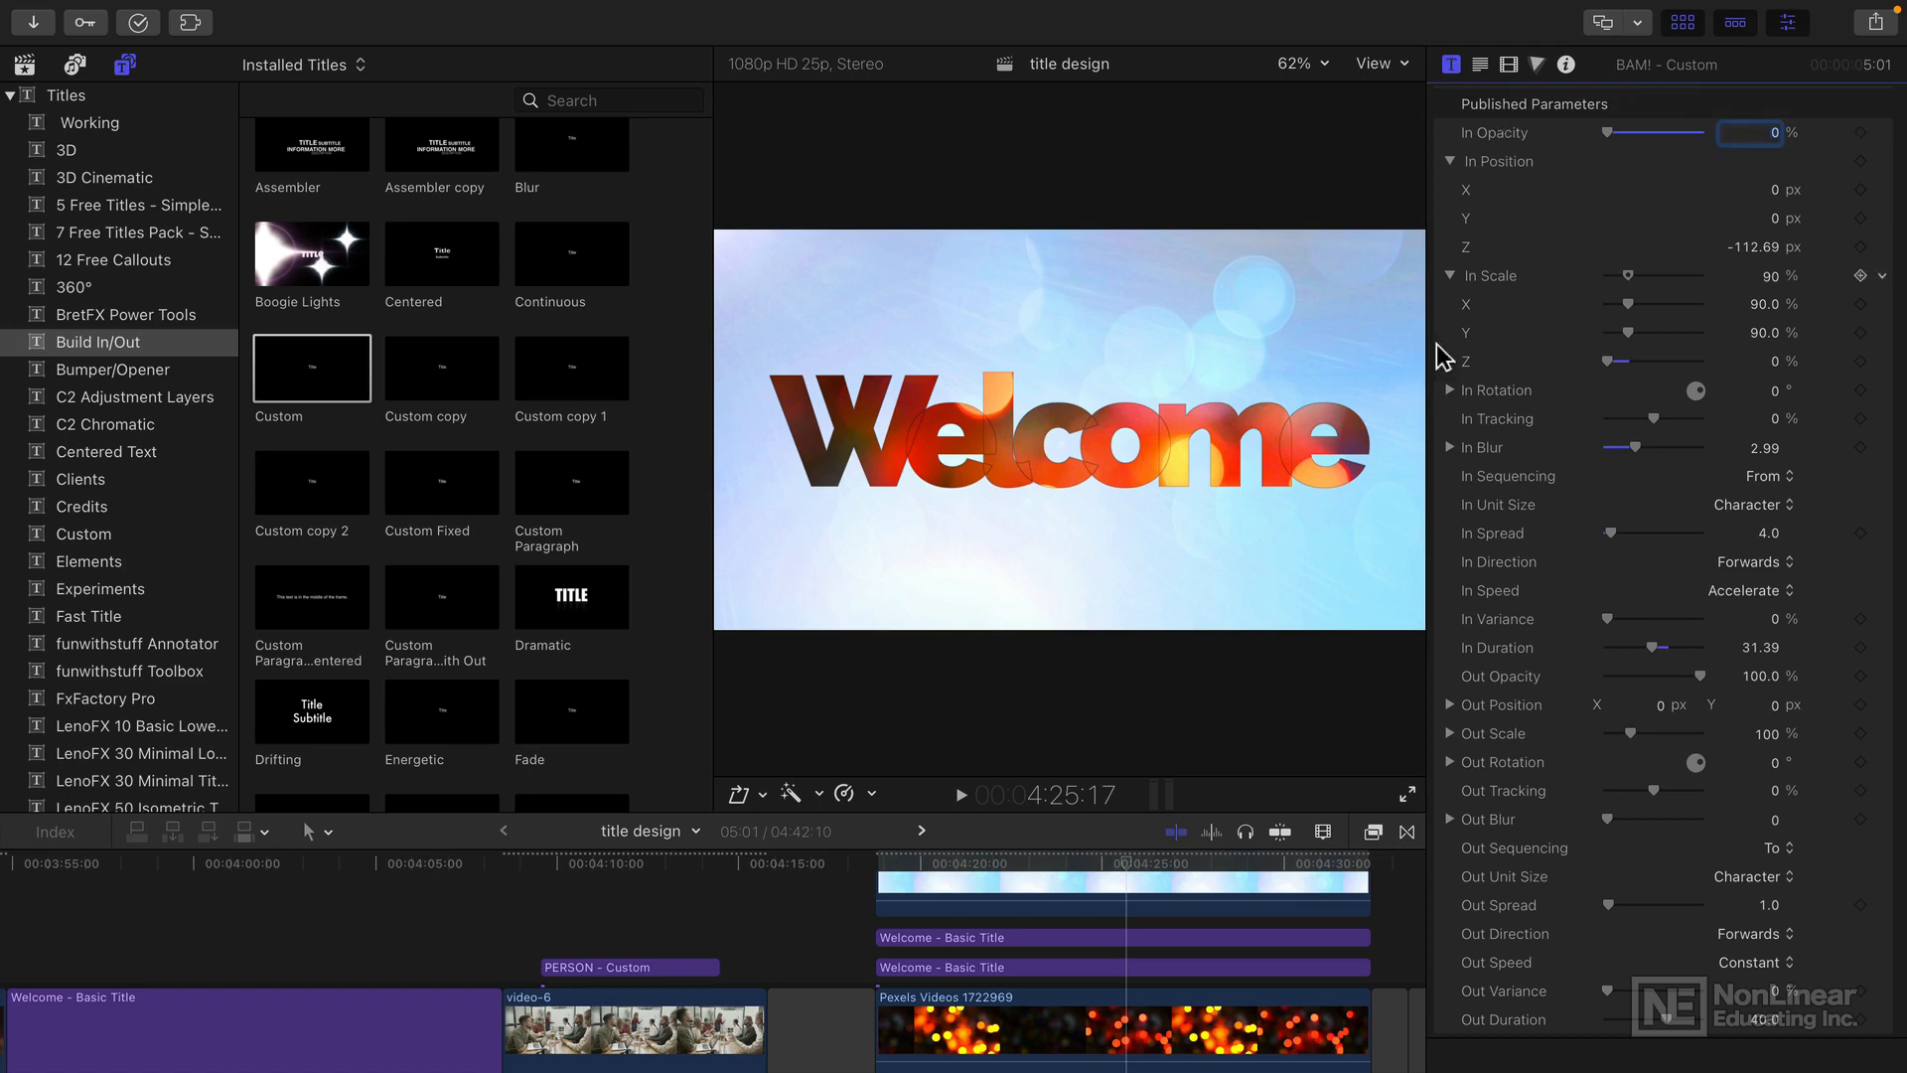
Step: Show the video effects browser, then the transitions browser
click(1373, 830)
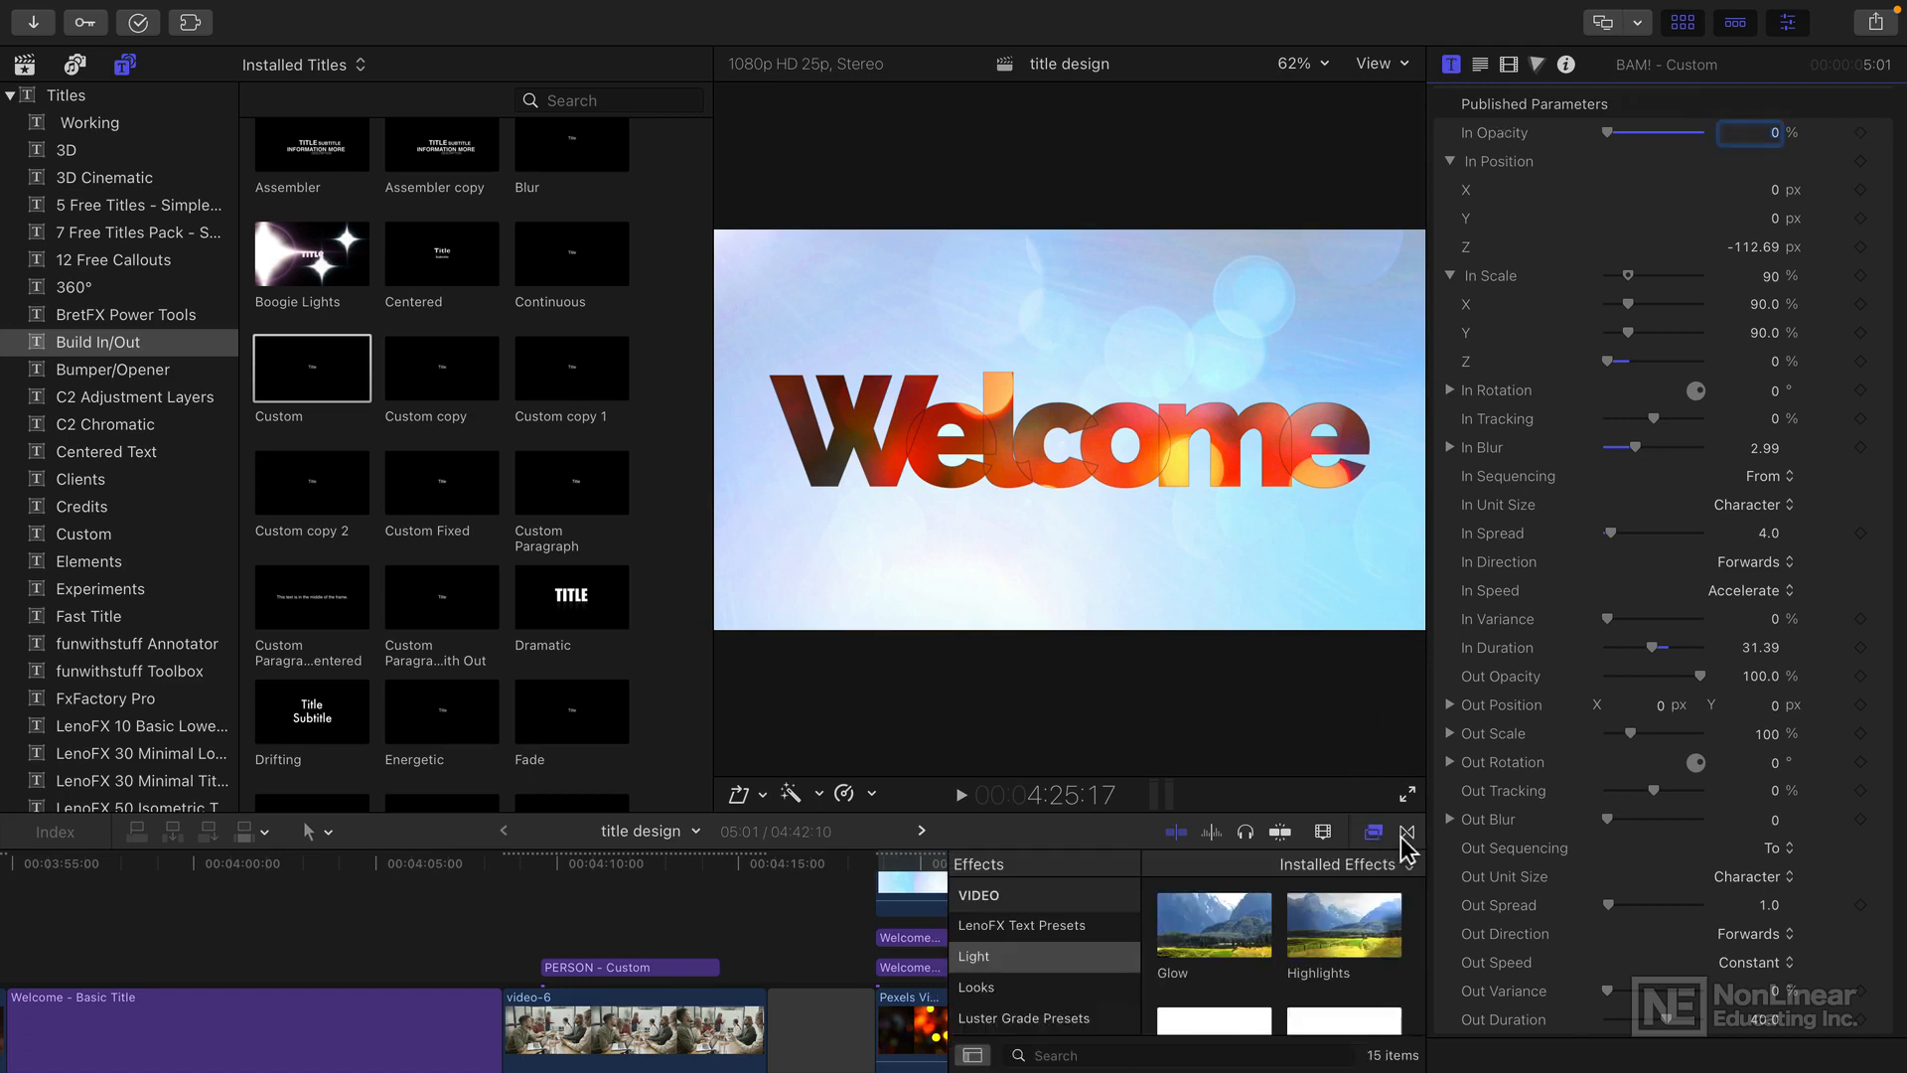
click(1373, 832)
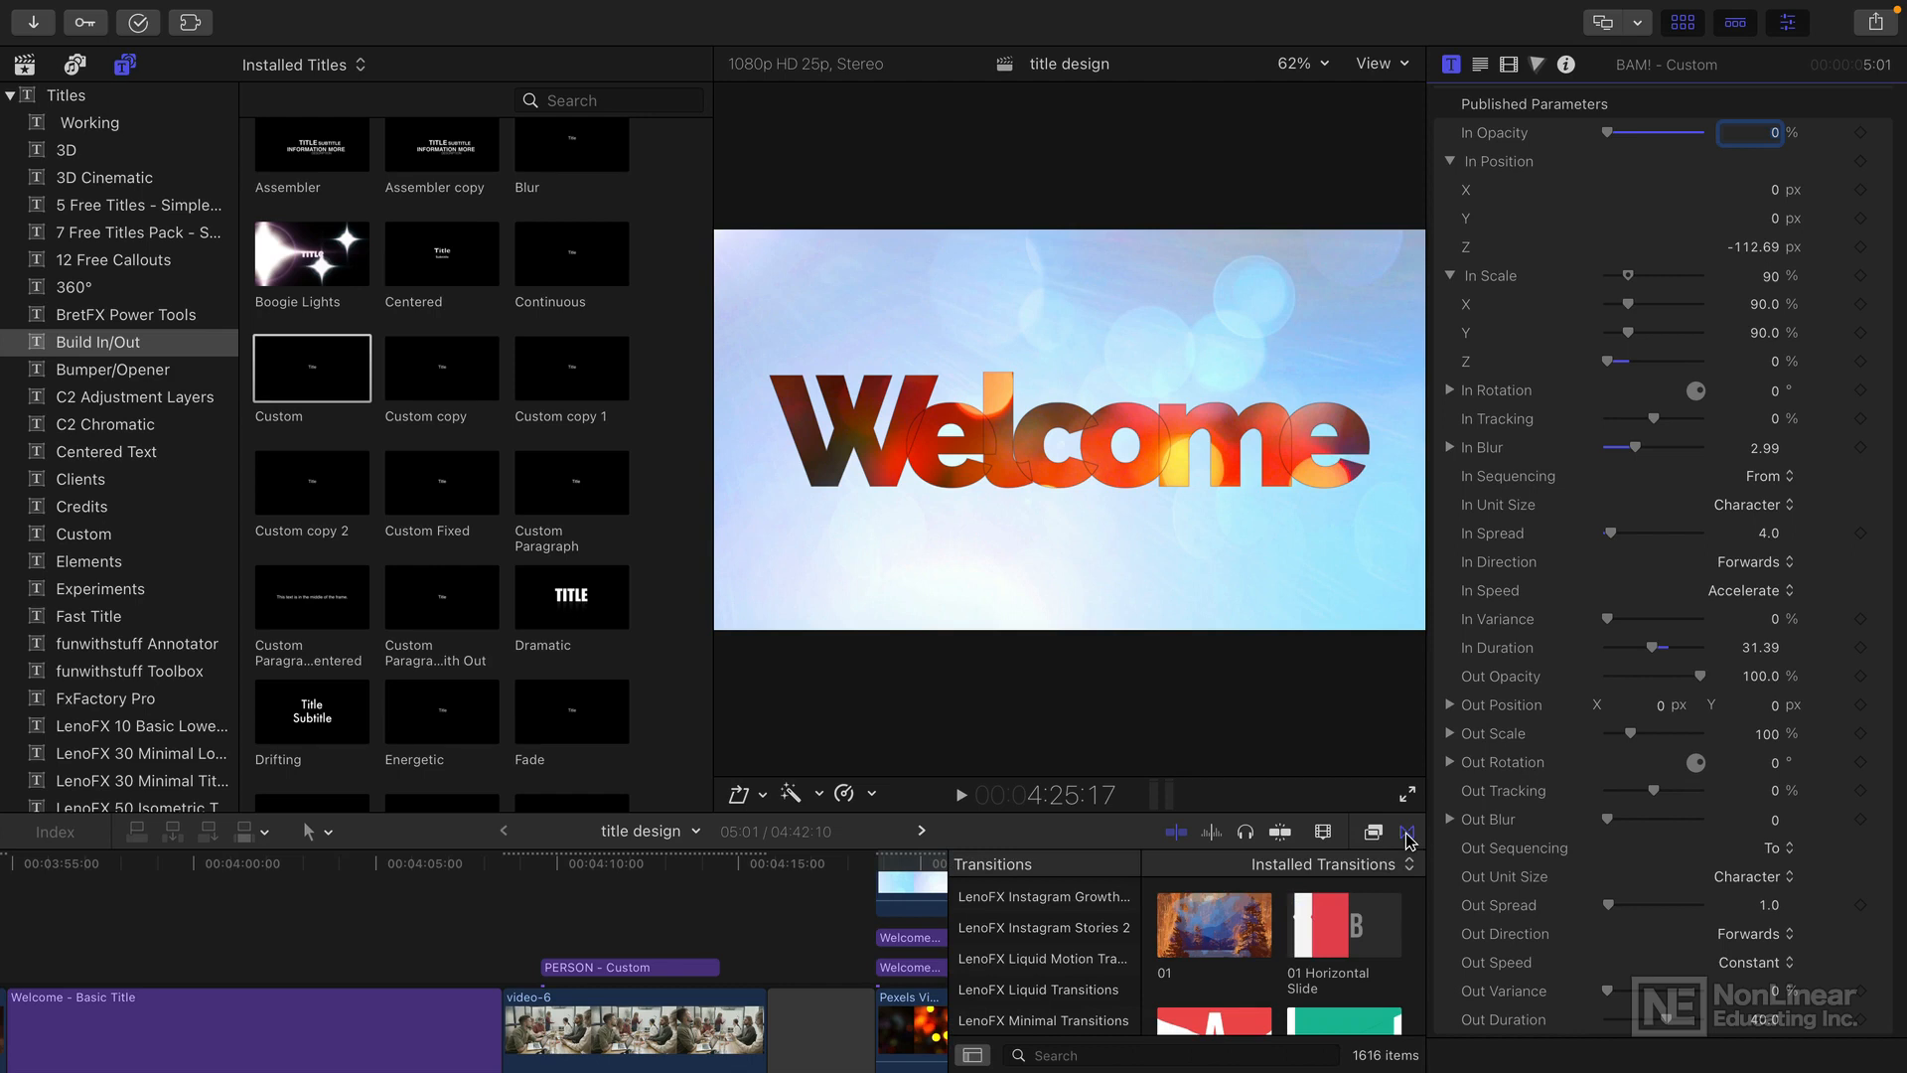